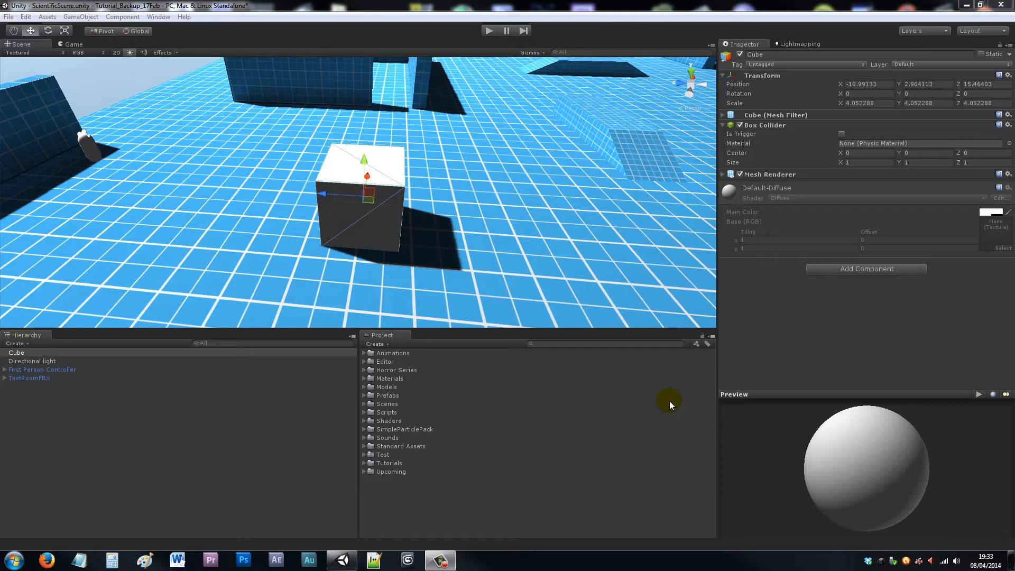
mouse_move(421, 260)
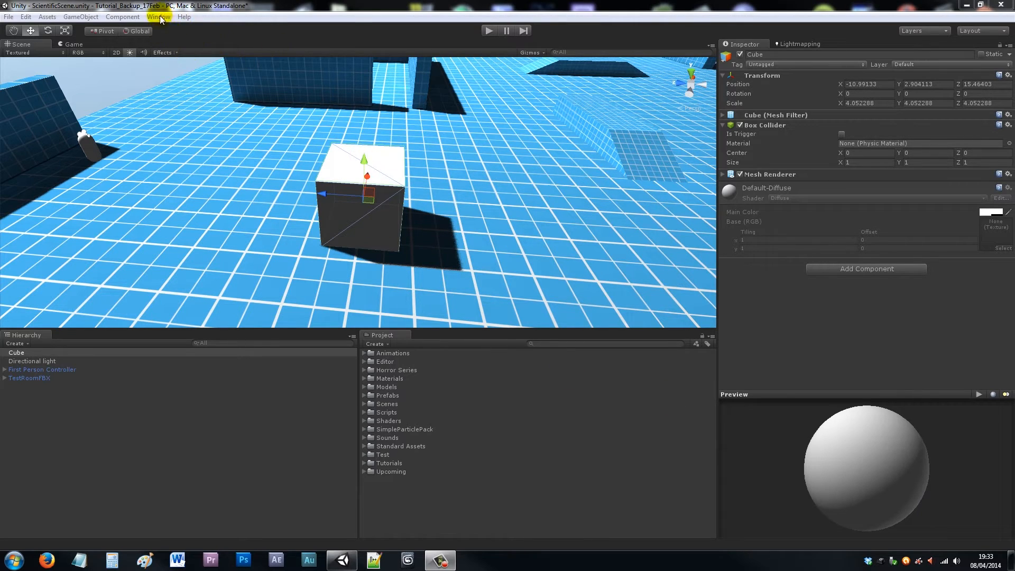
Open the Window menu to reach the Animation editor for the cube
click(157, 16)
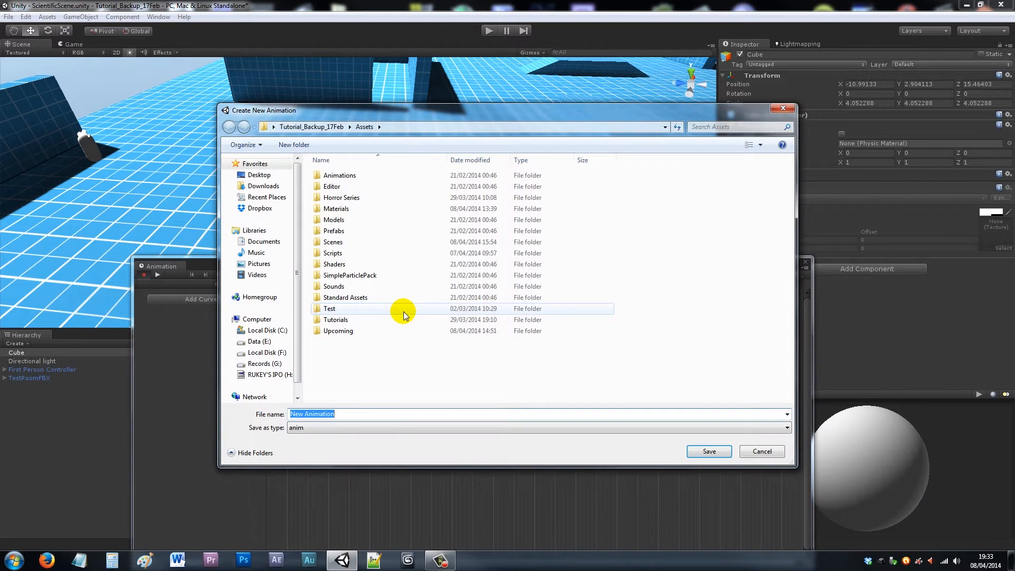
mouse_move(403, 312)
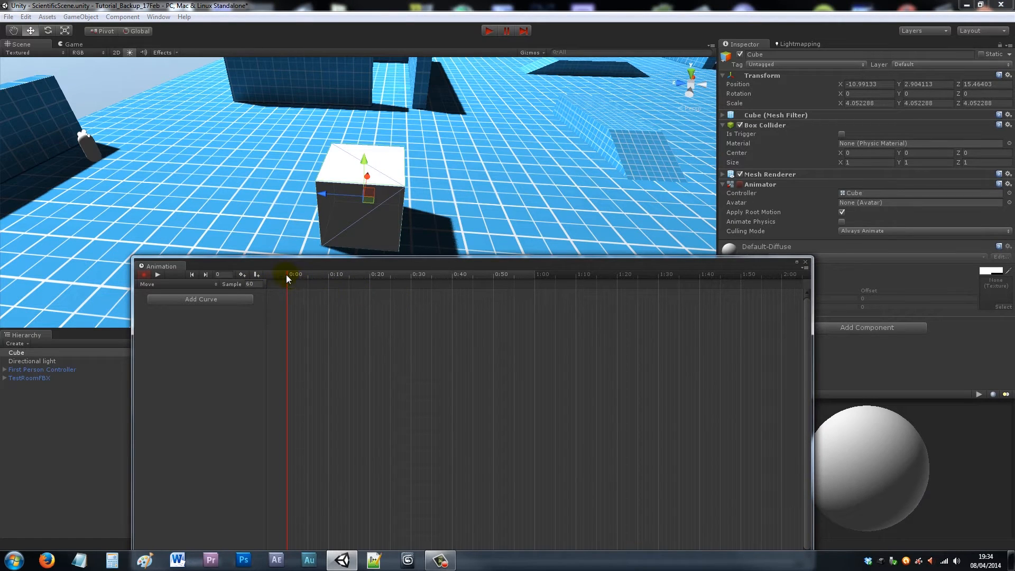
Scrub the Animation timeline preview forward twice
drag(286, 274, 540, 274)
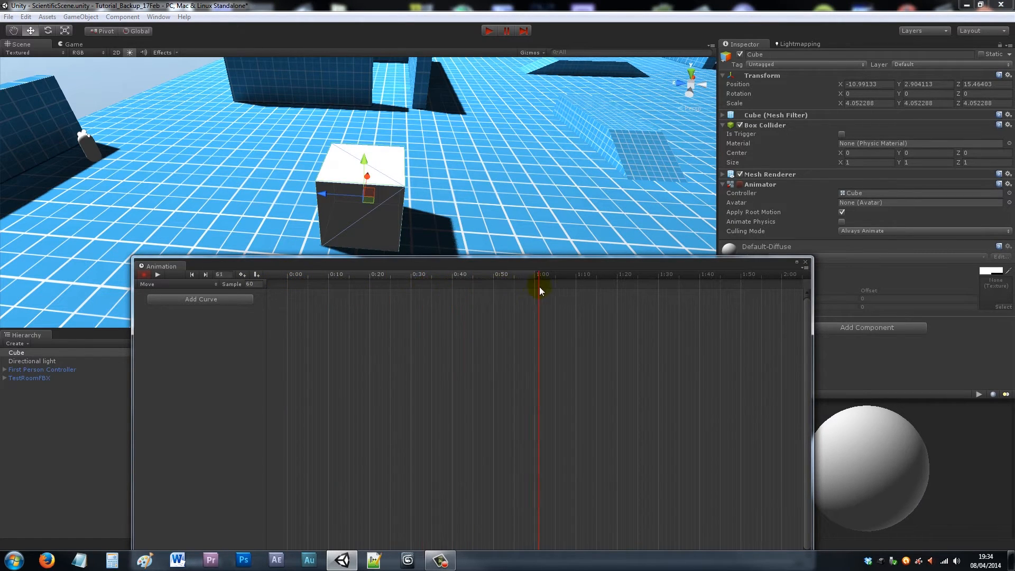
drag(366, 175, 482, 156)
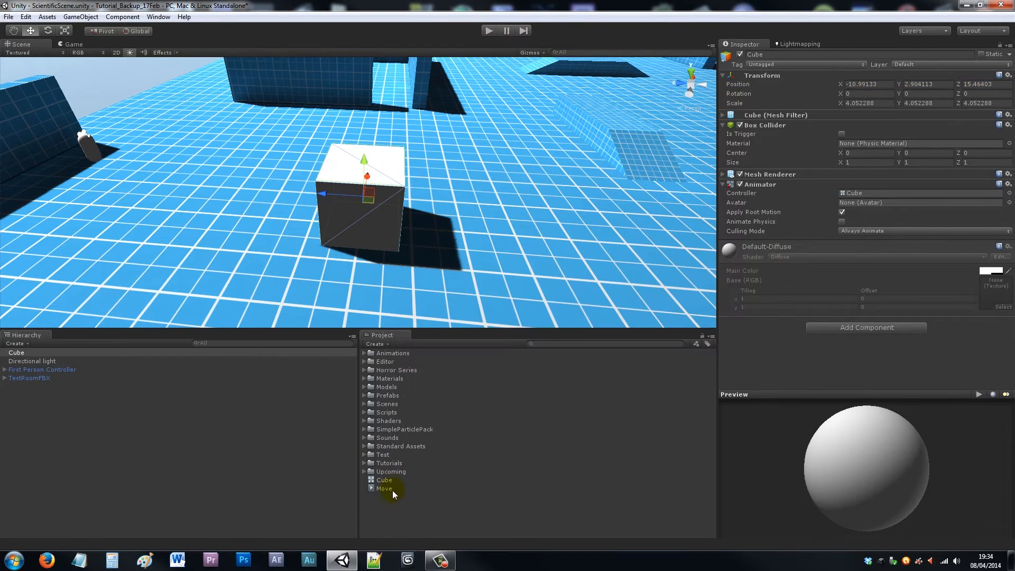
Select the Move clip asset, then the cube, then Move again to show its settings
click(385, 488)
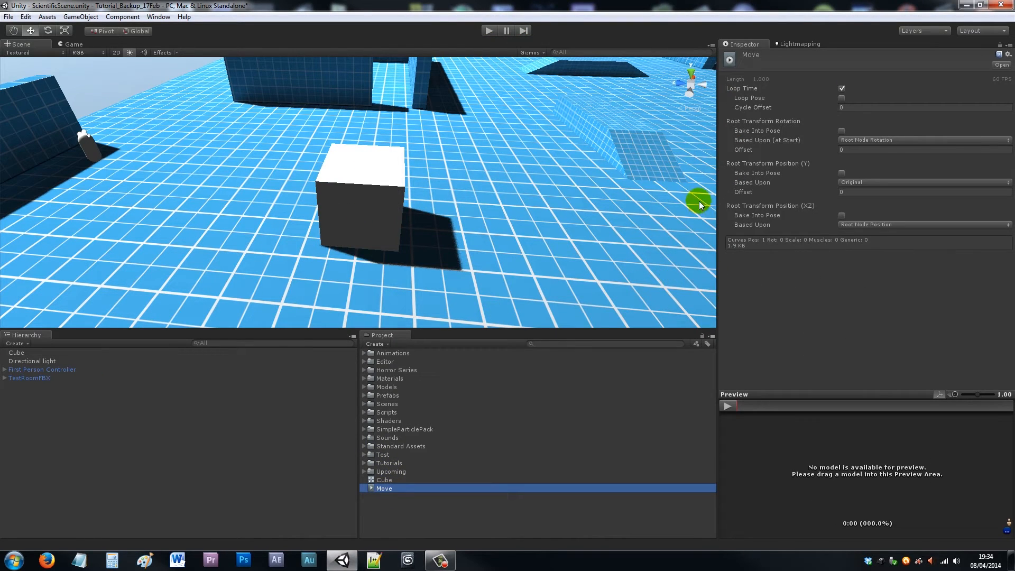
mouse_move(643, 287)
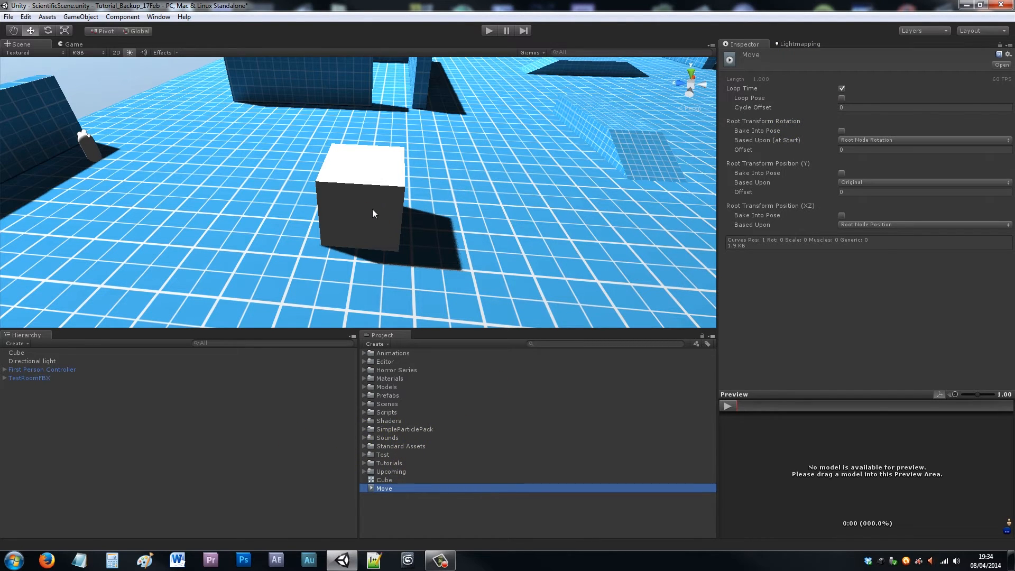
click(16, 352)
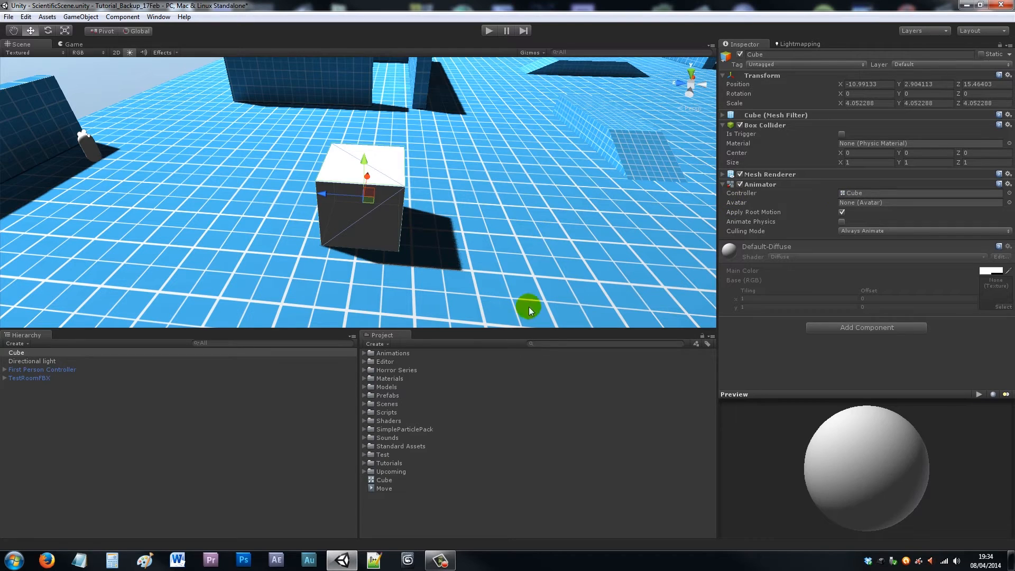
click(386, 488)
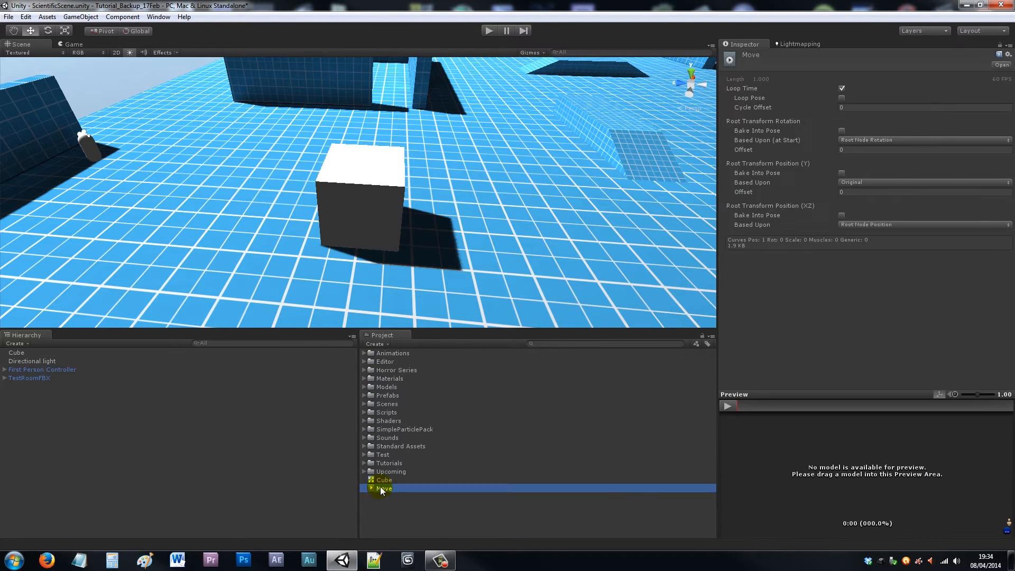
mouse_move(415, 463)
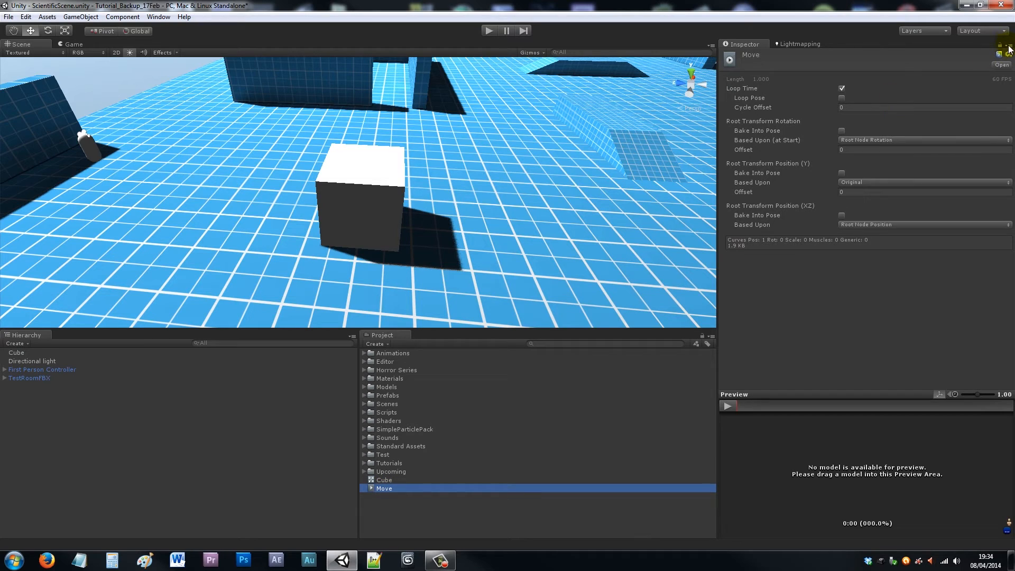
Switch the Inspector to Debug mode to reveal Move's Animation Type
click(1002, 44)
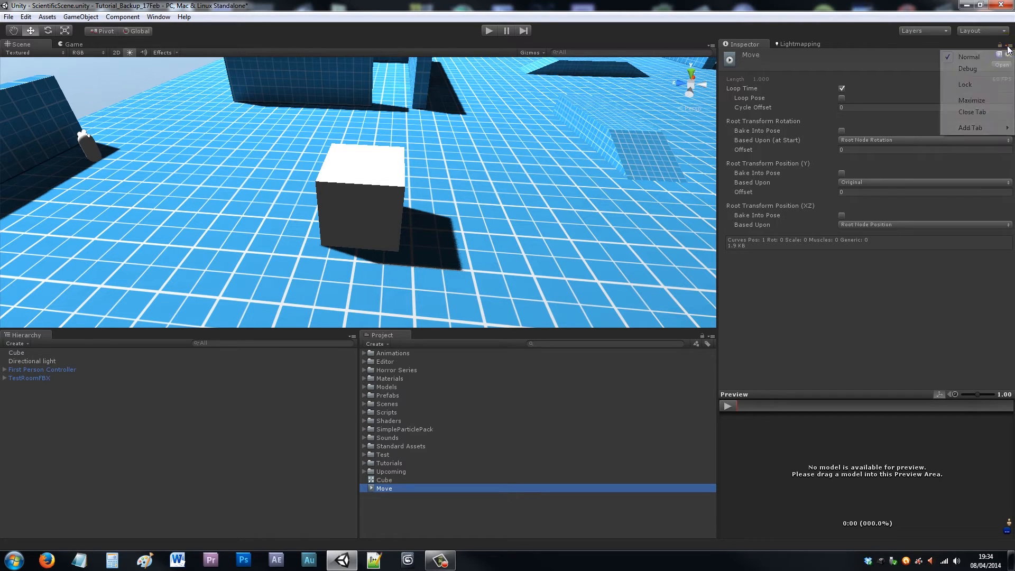
mouse_move(968, 69)
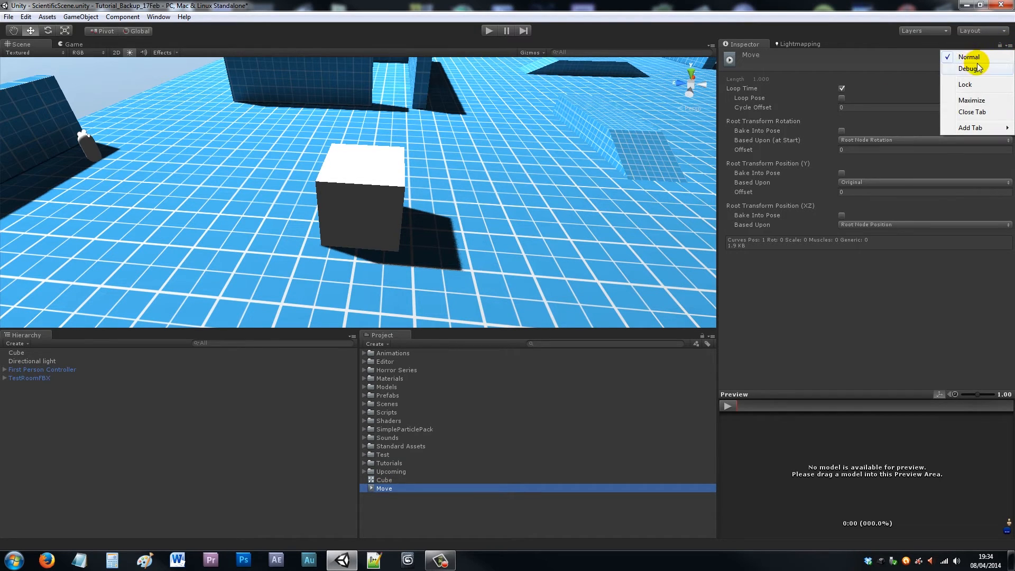
click(968, 69)
text(1)
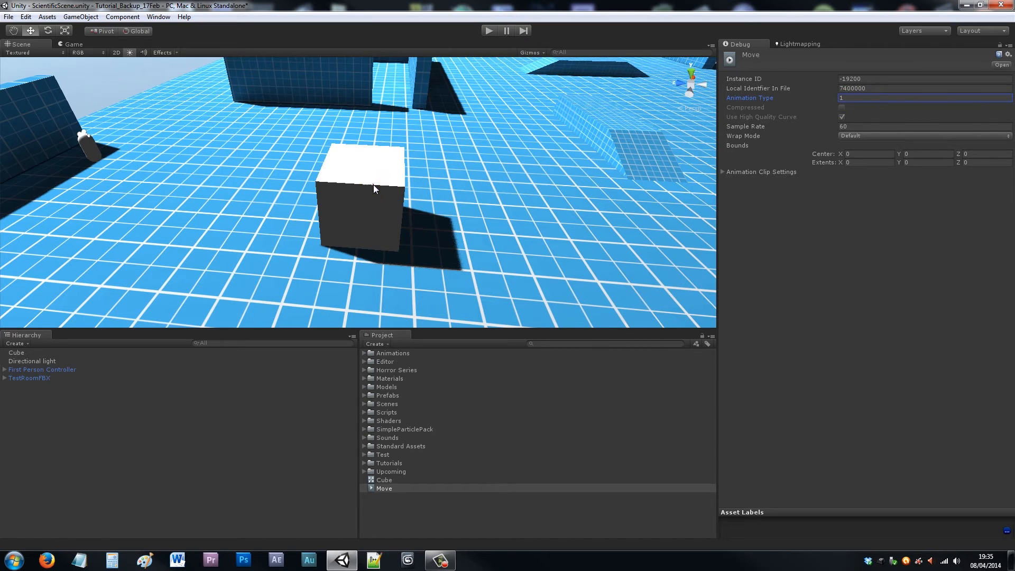
Return the Inspector to Normal view, then select Cube to see its components
click(384, 488)
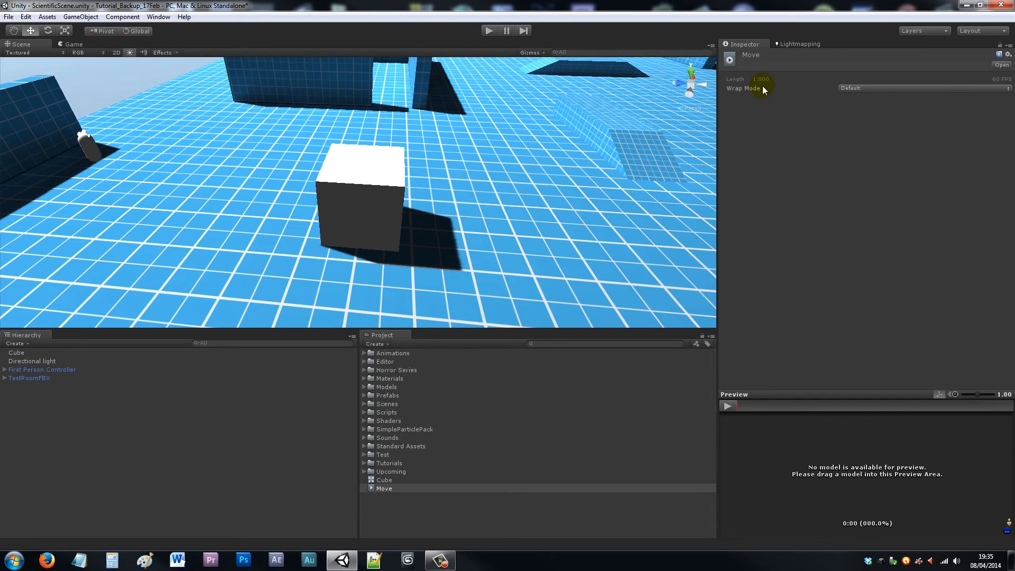
click(17, 352)
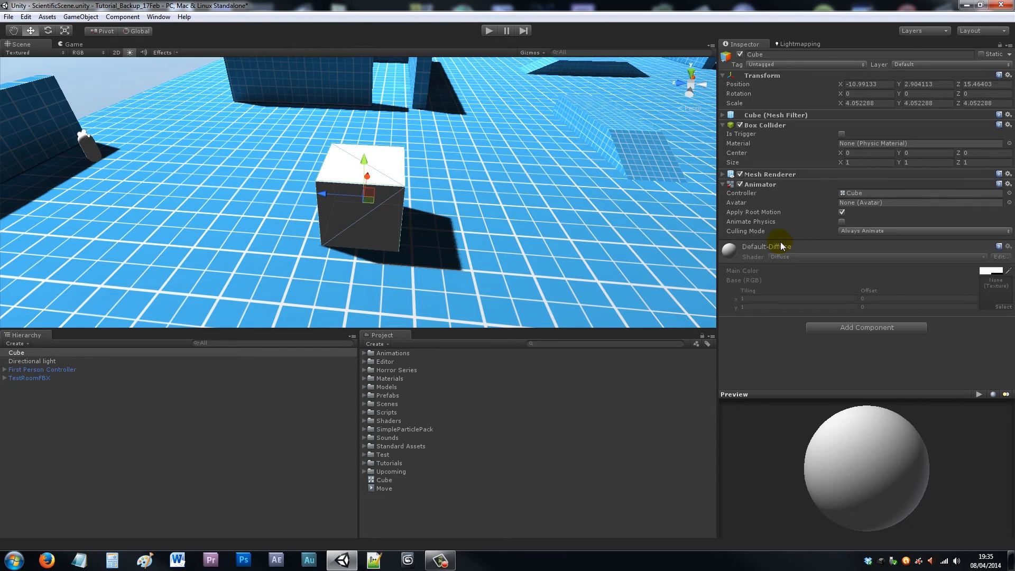
Remove the Animator component from the cube via its gear menu
click(1006, 184)
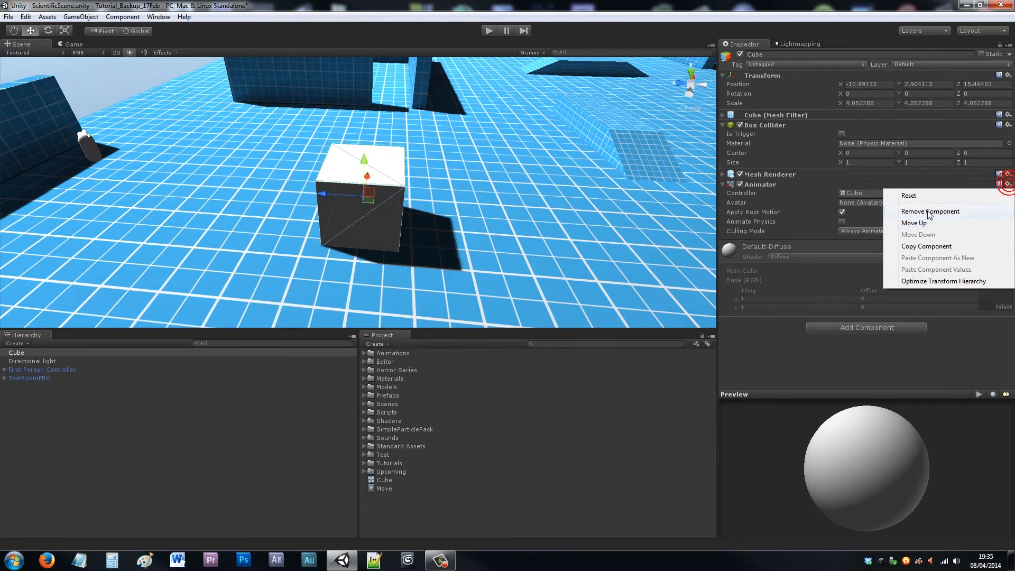
click(929, 211)
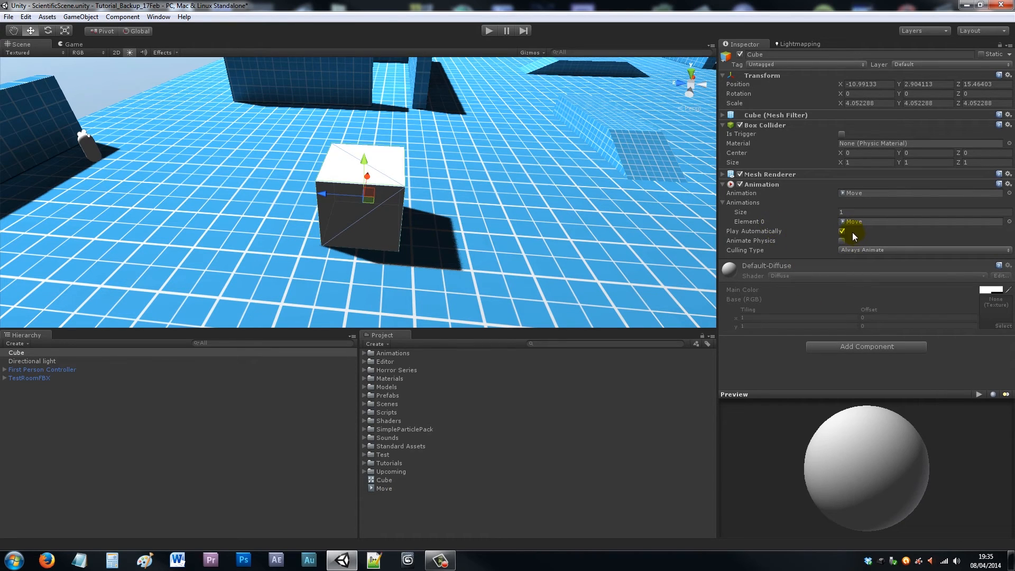
Enable Play Automatically on the cube's Animation component, then select the Move clip
click(842, 231)
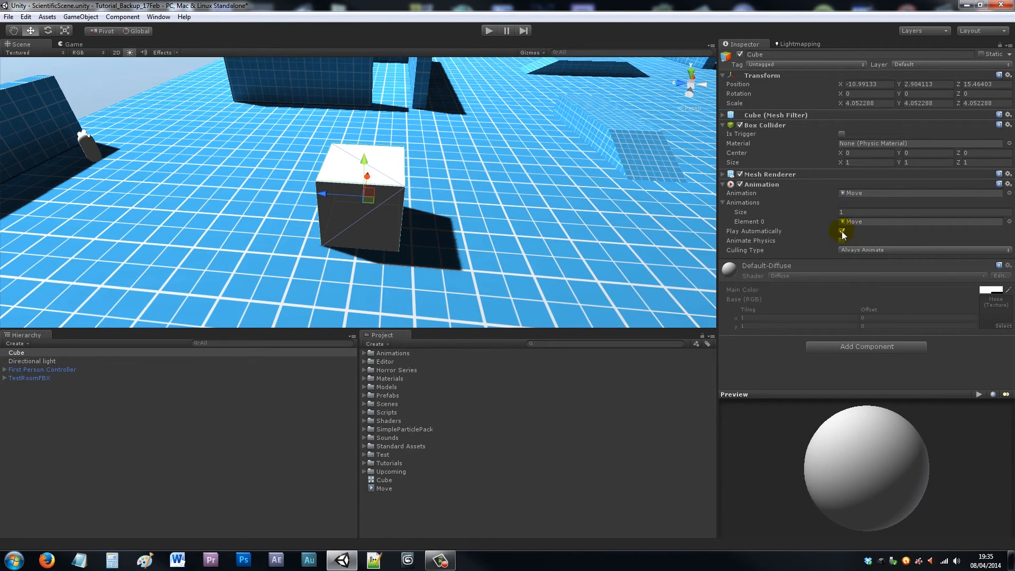
click(842, 231)
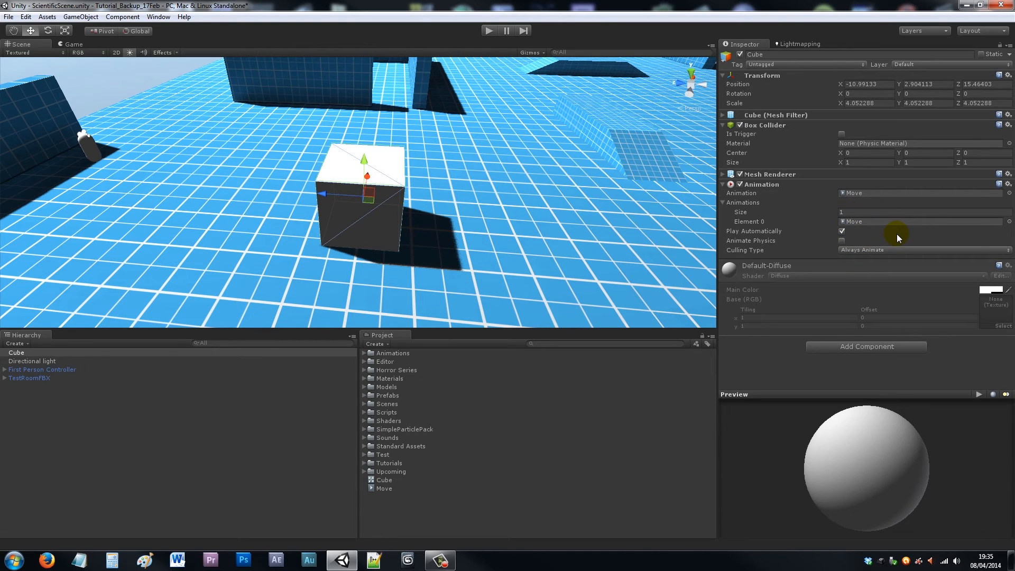
mouse_move(884, 233)
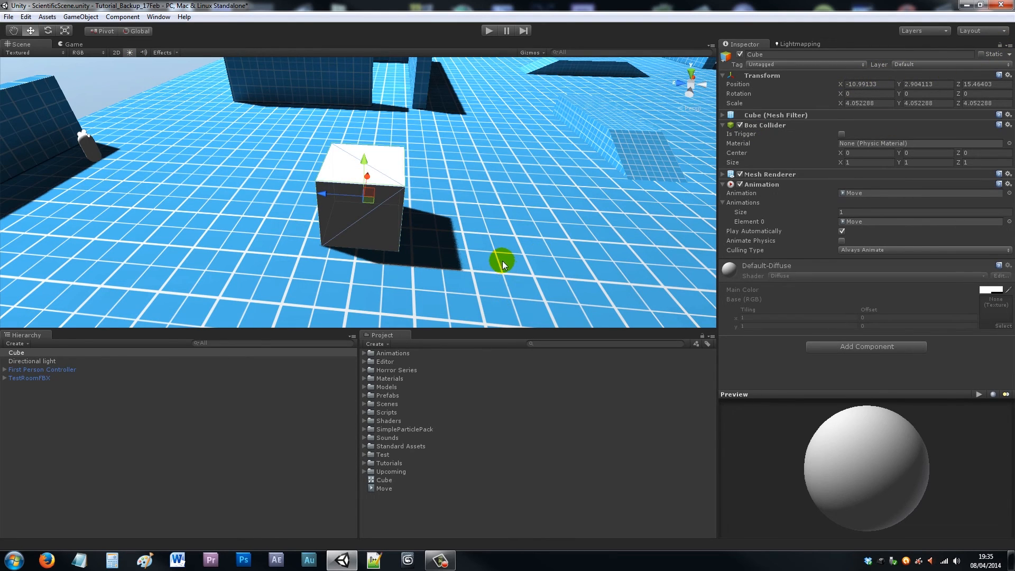
click(384, 487)
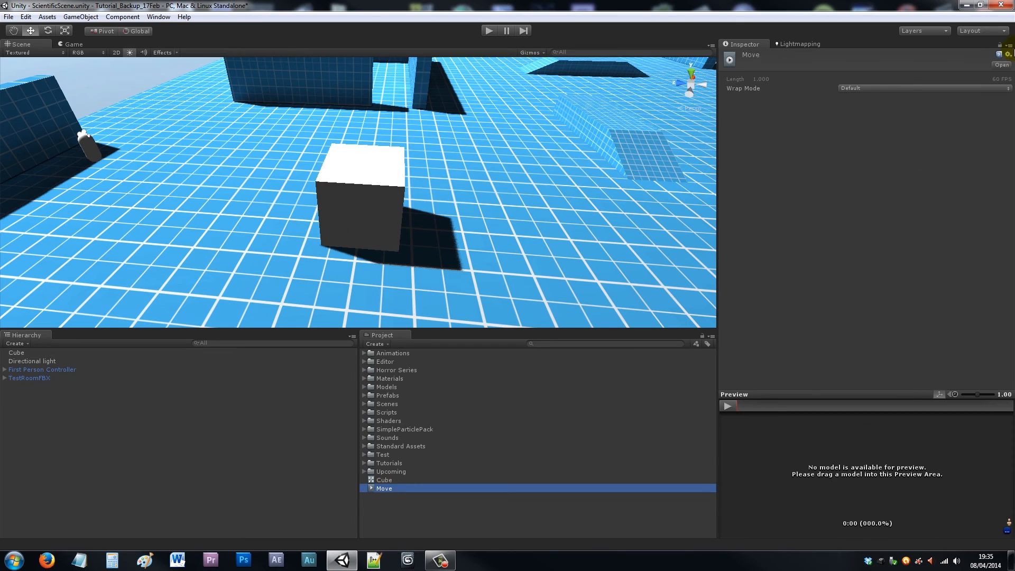